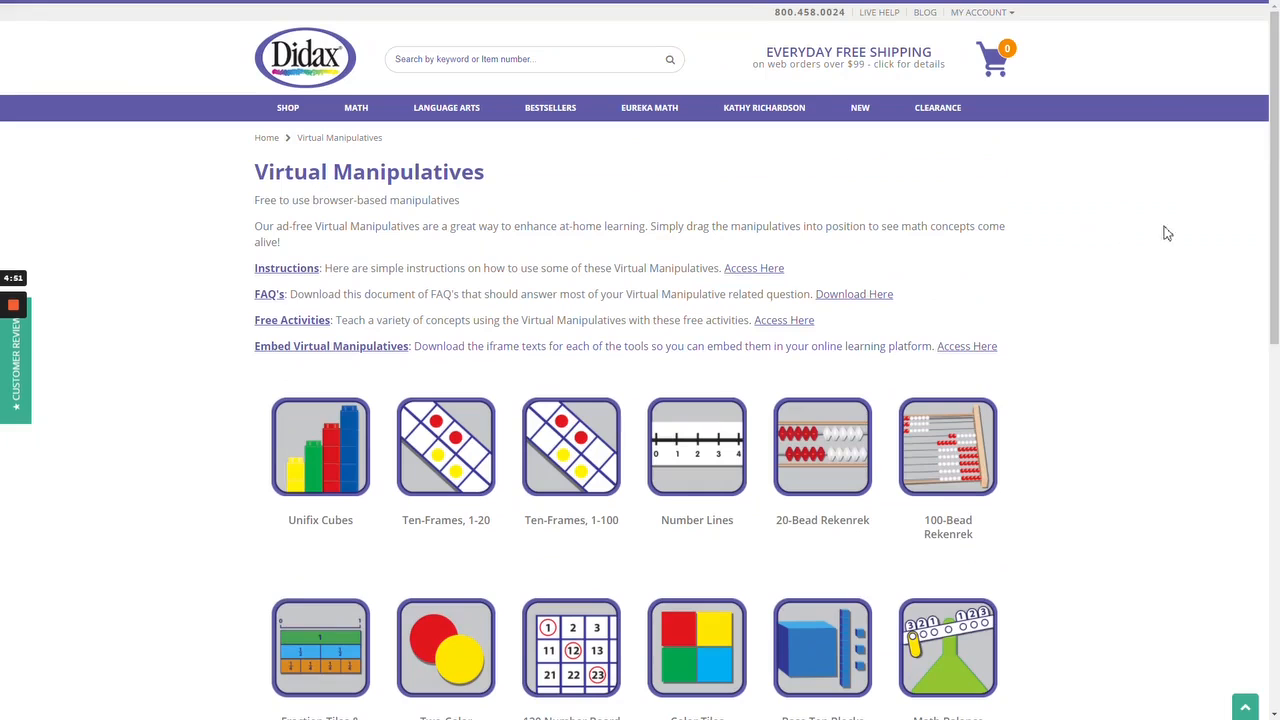
mouse_move(1173, 228)
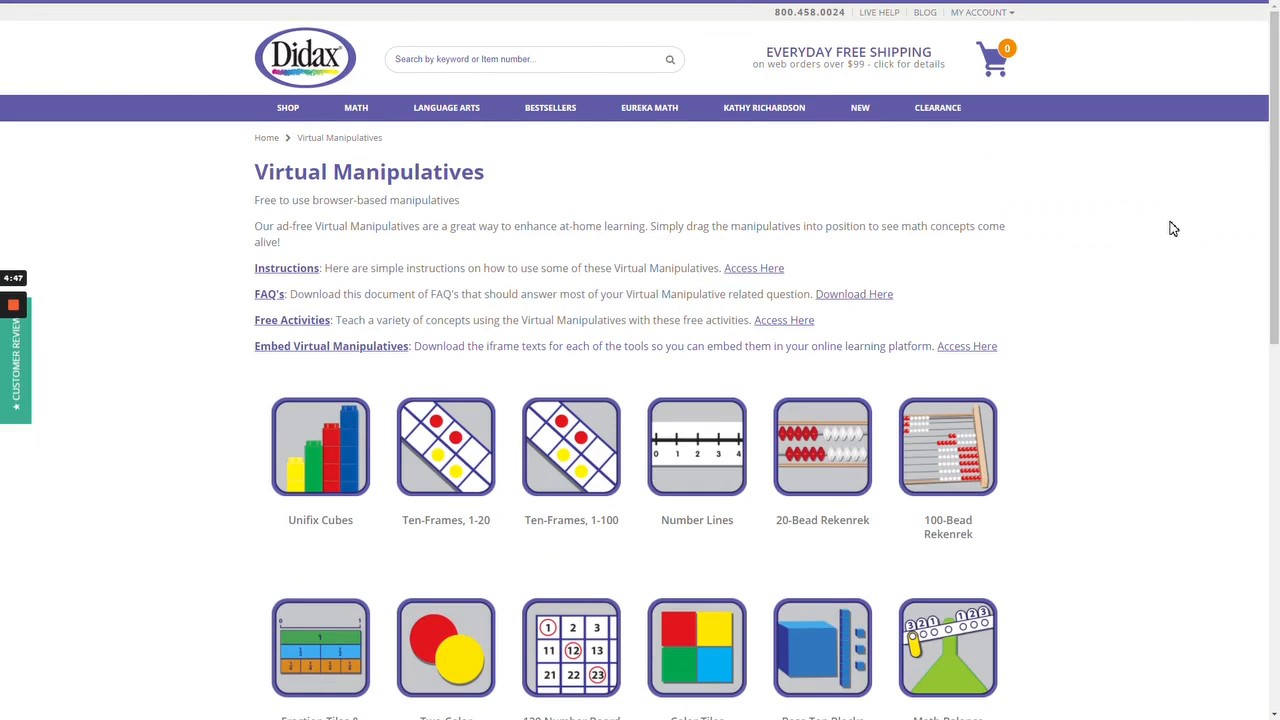
Scroll down the Virtual Manipulatives page to reveal the Fraction Tiles & Number Line icon.
scroll(down, 3)
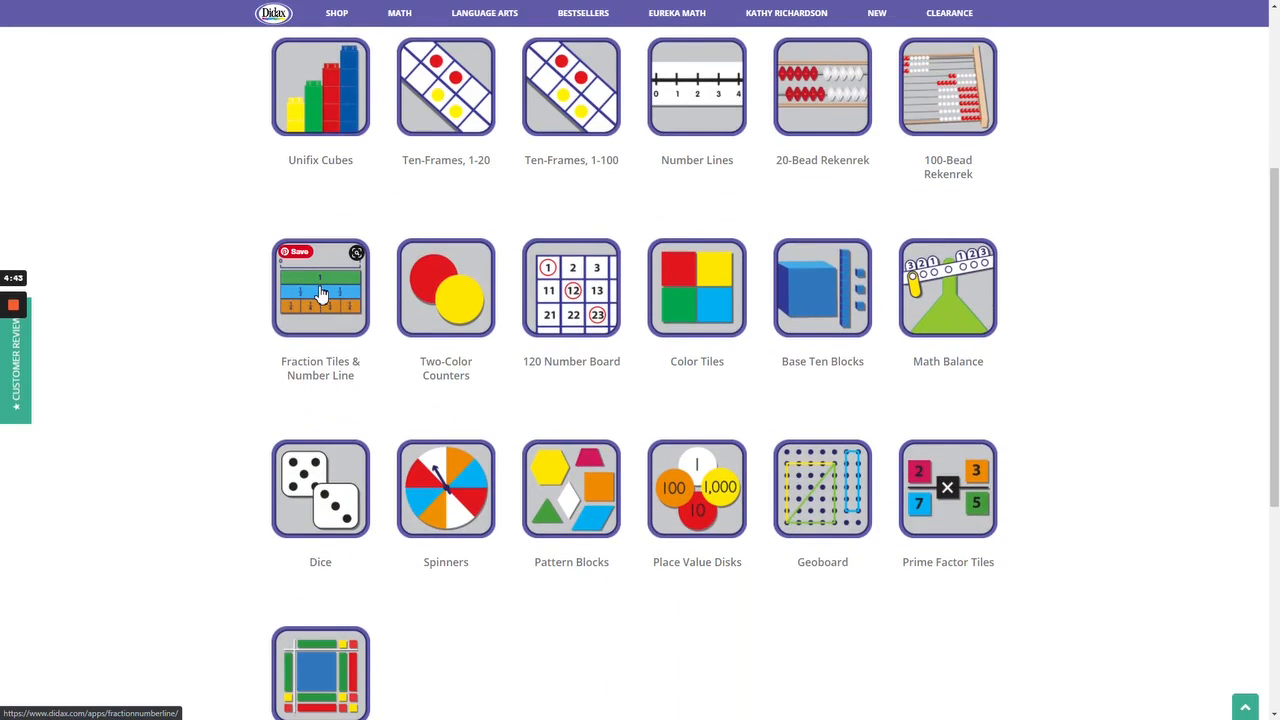
Open Fraction Tiles & Number Line and place 1/2, 1/3 and 1/4 tiles on the workspace.
click(320, 288)
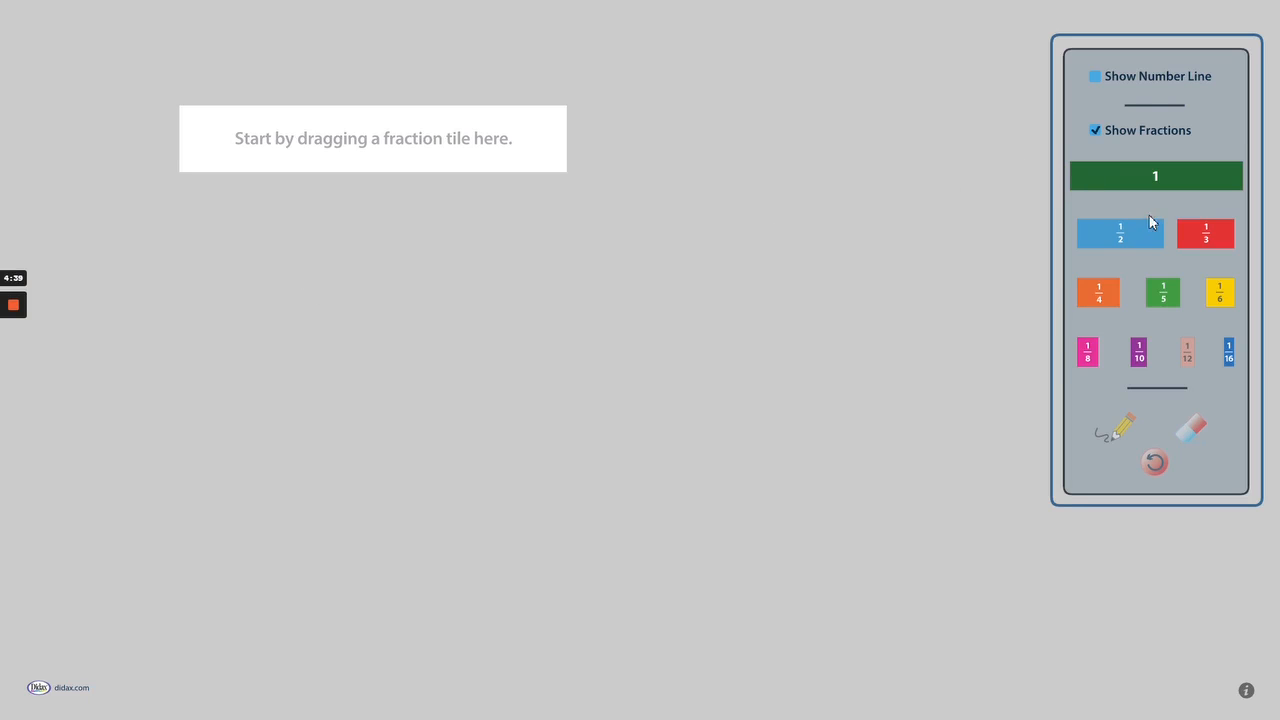
drag(1120, 232, 988, 278)
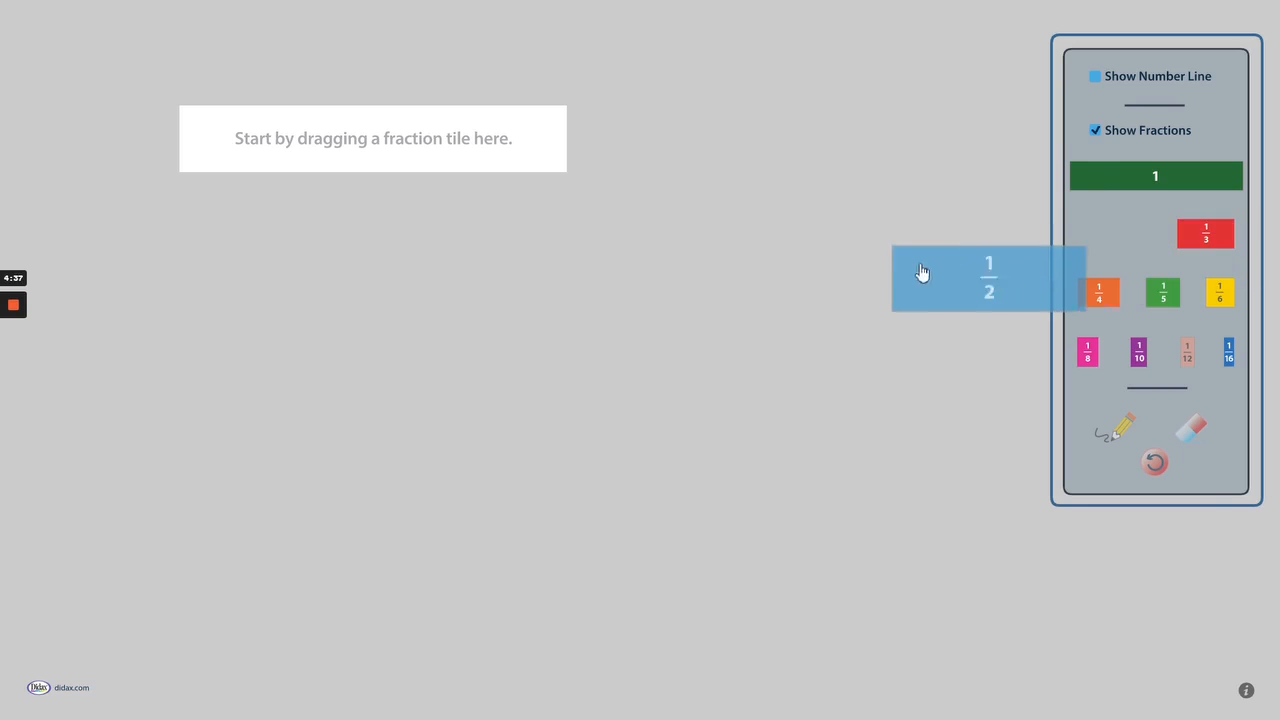
drag(988, 278, 275, 138)
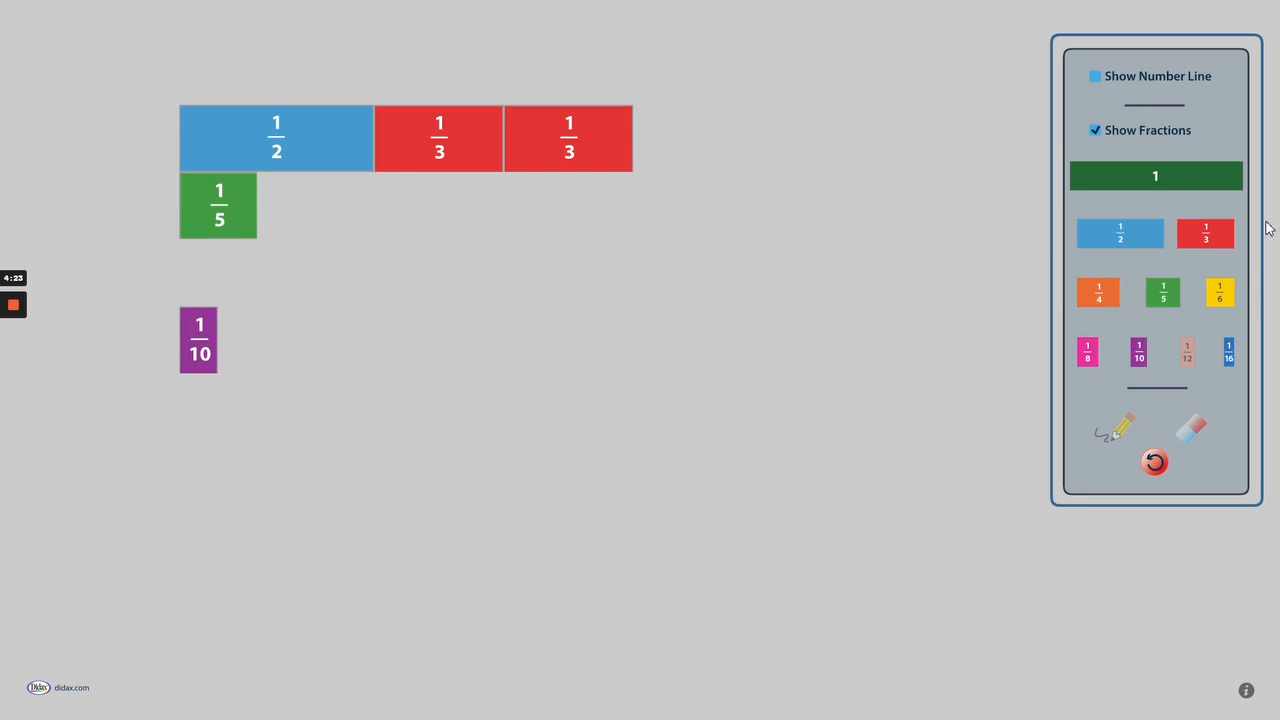
drag(1098, 293, 235, 273)
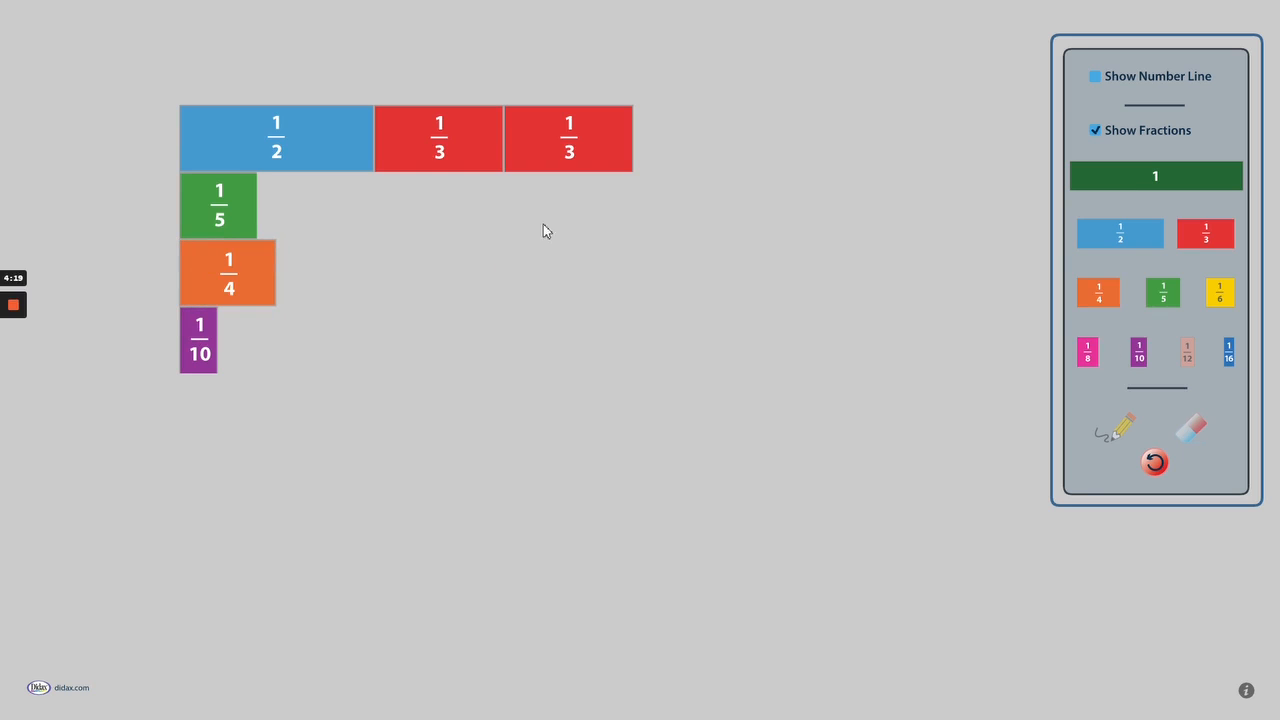
mouse_move(921, 36)
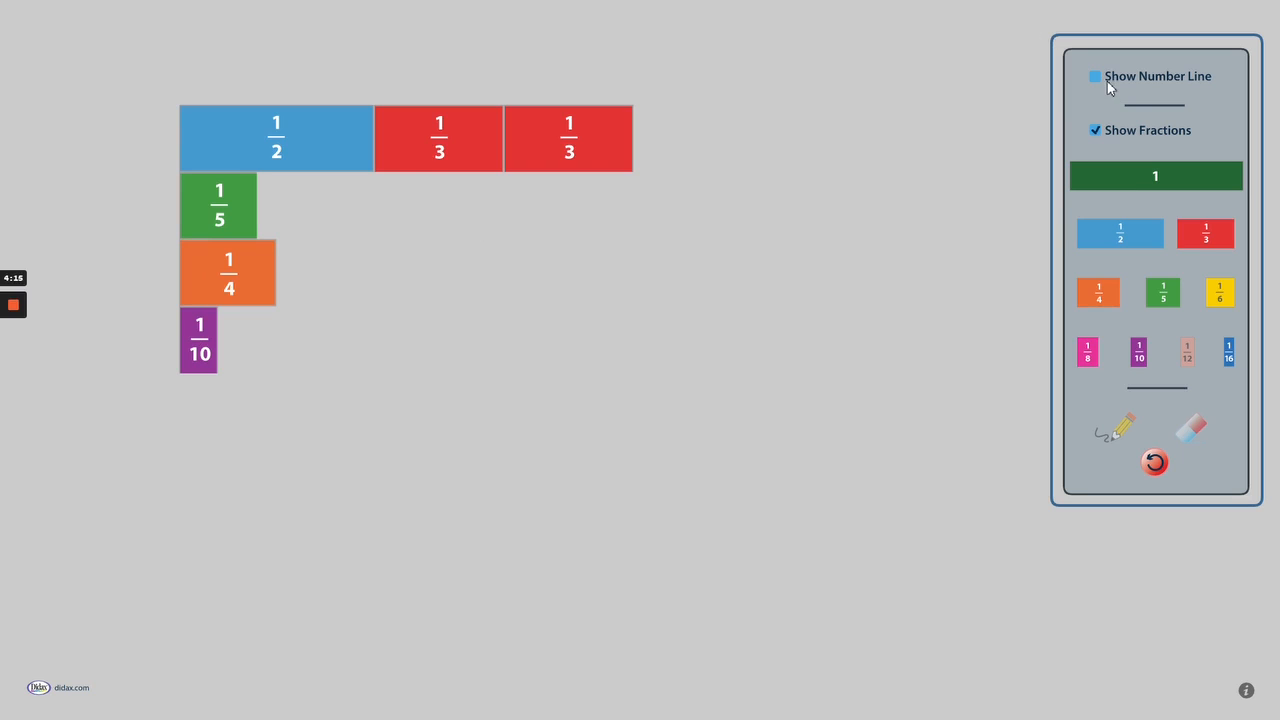
Turn on Show Number Line to display a 0-to-2 line above the tiles.
click(1096, 76)
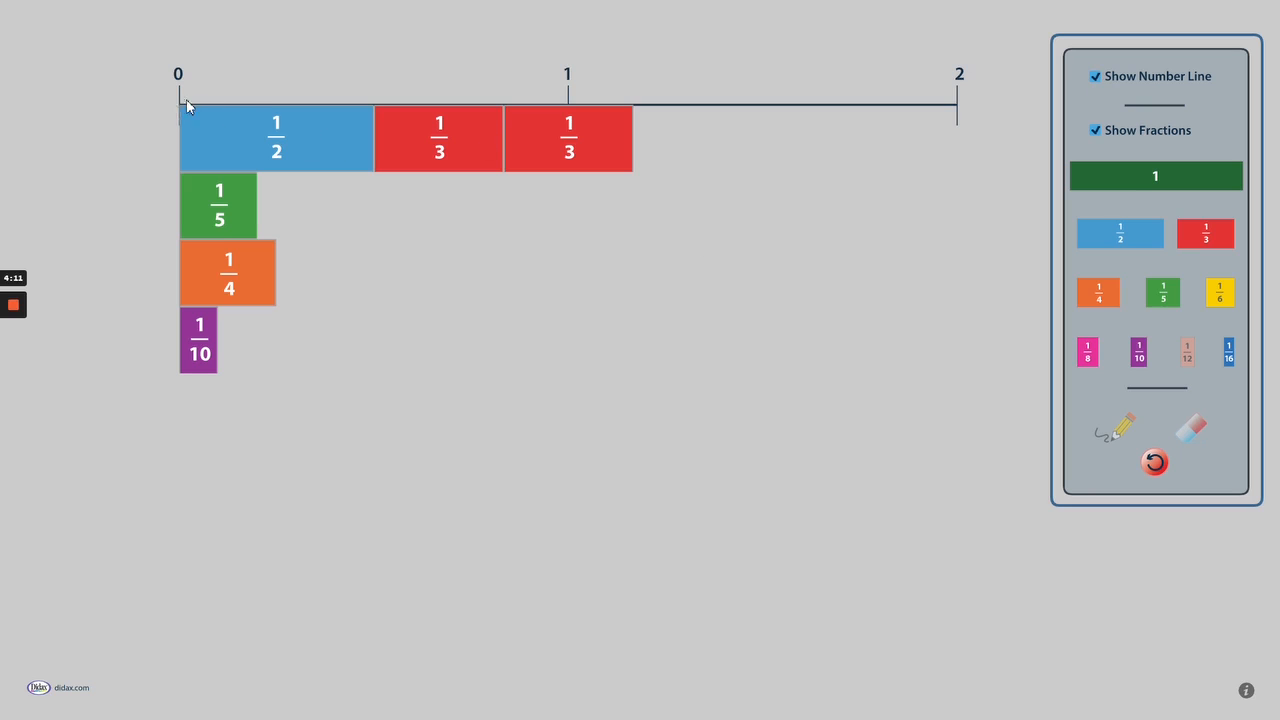
mouse_move(957, 111)
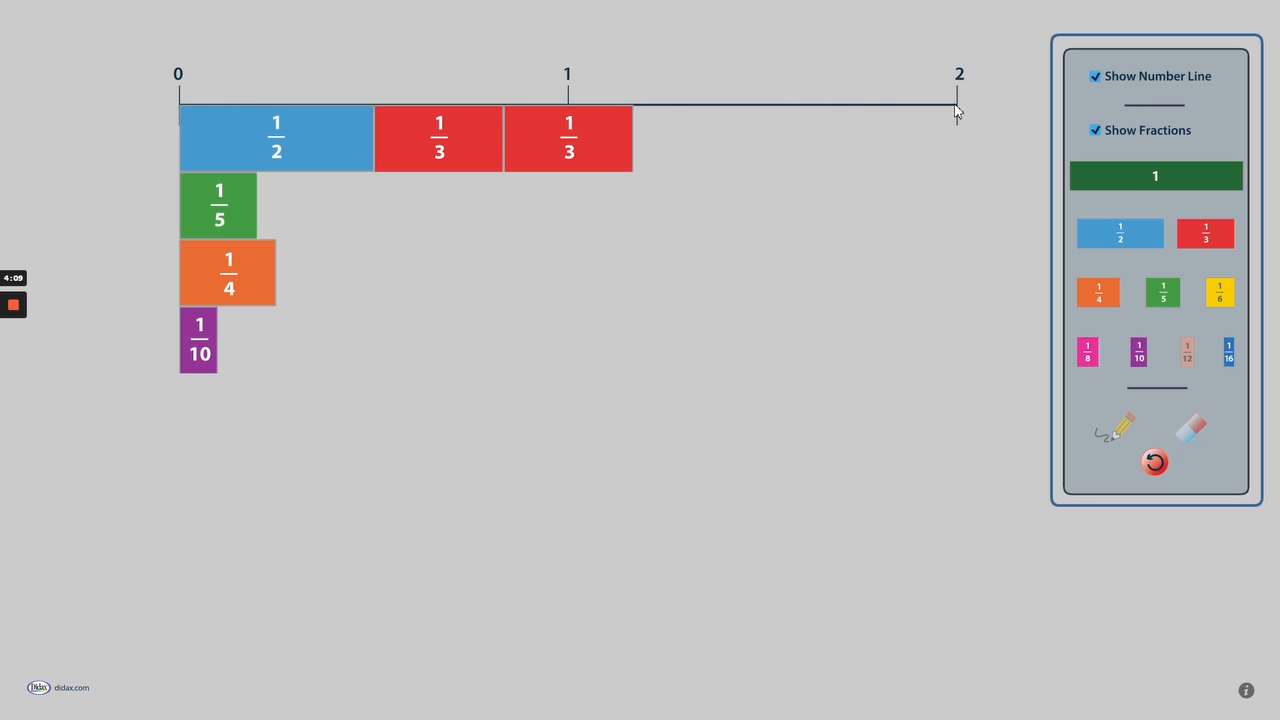
mouse_move(600, 66)
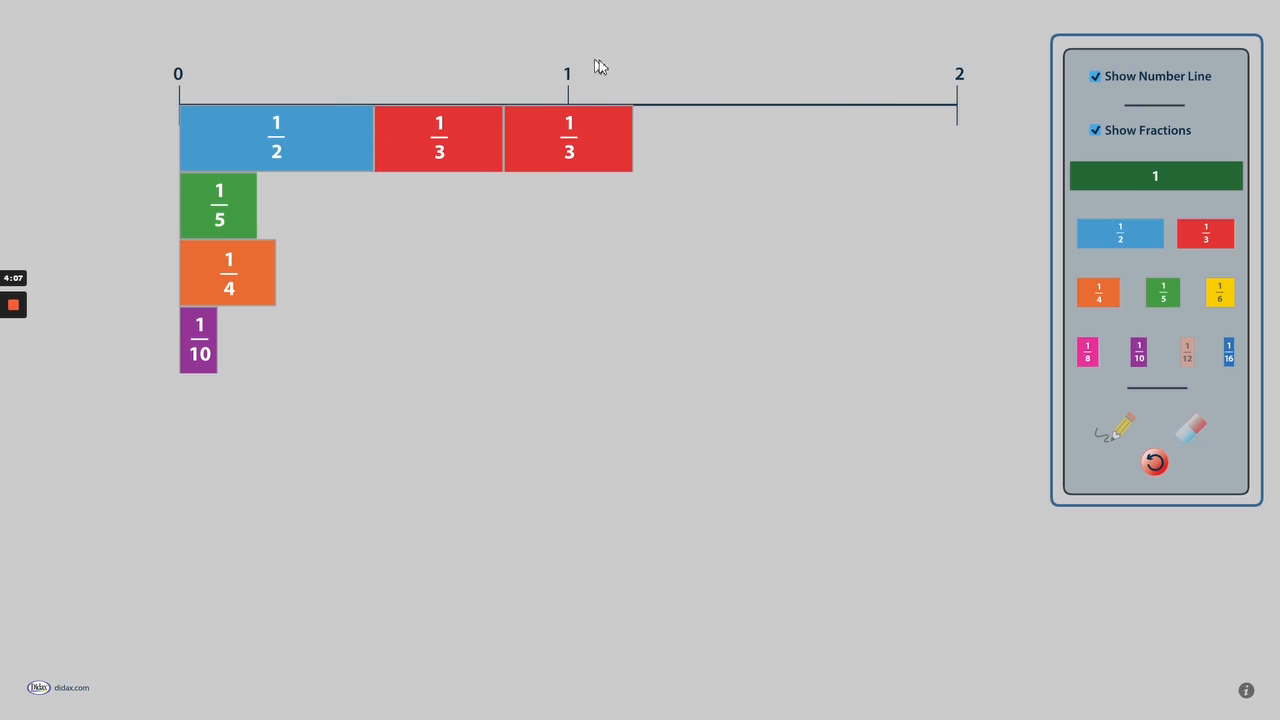
mouse_move(248, 143)
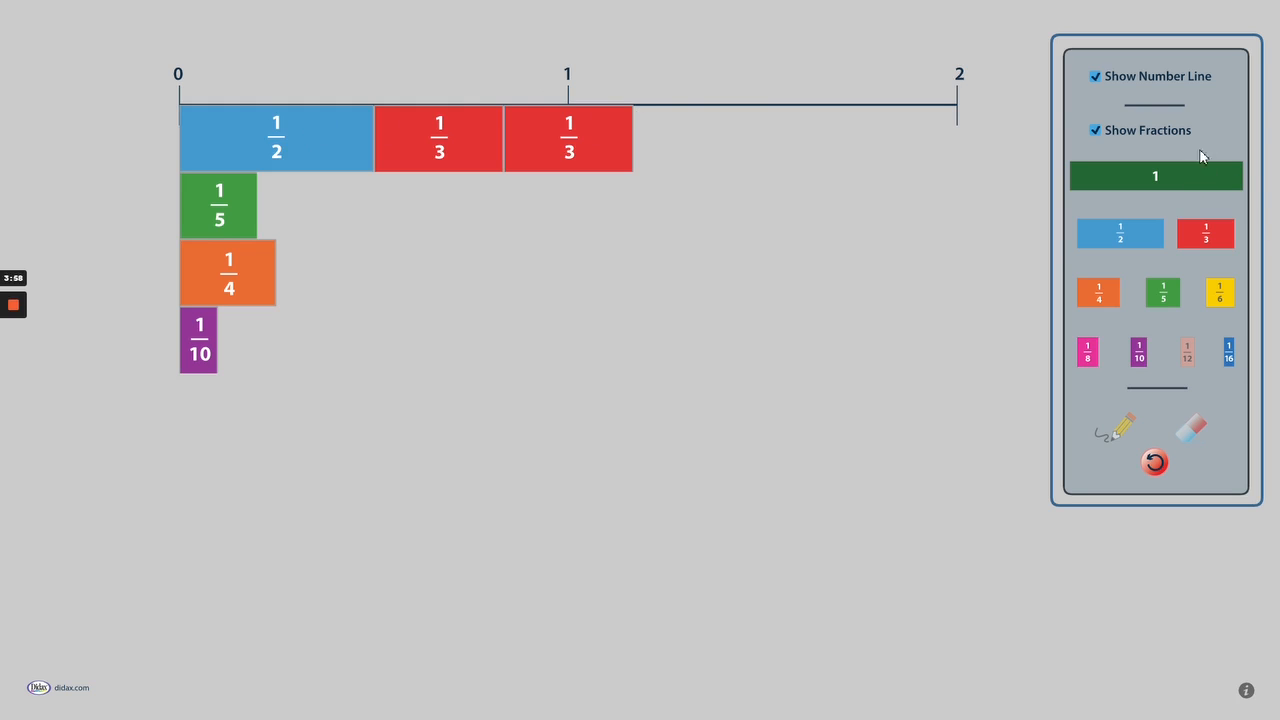
Hide the number line and fraction labels, and move the 1/2 tile beneath the 1/10 tile.
click(1095, 76)
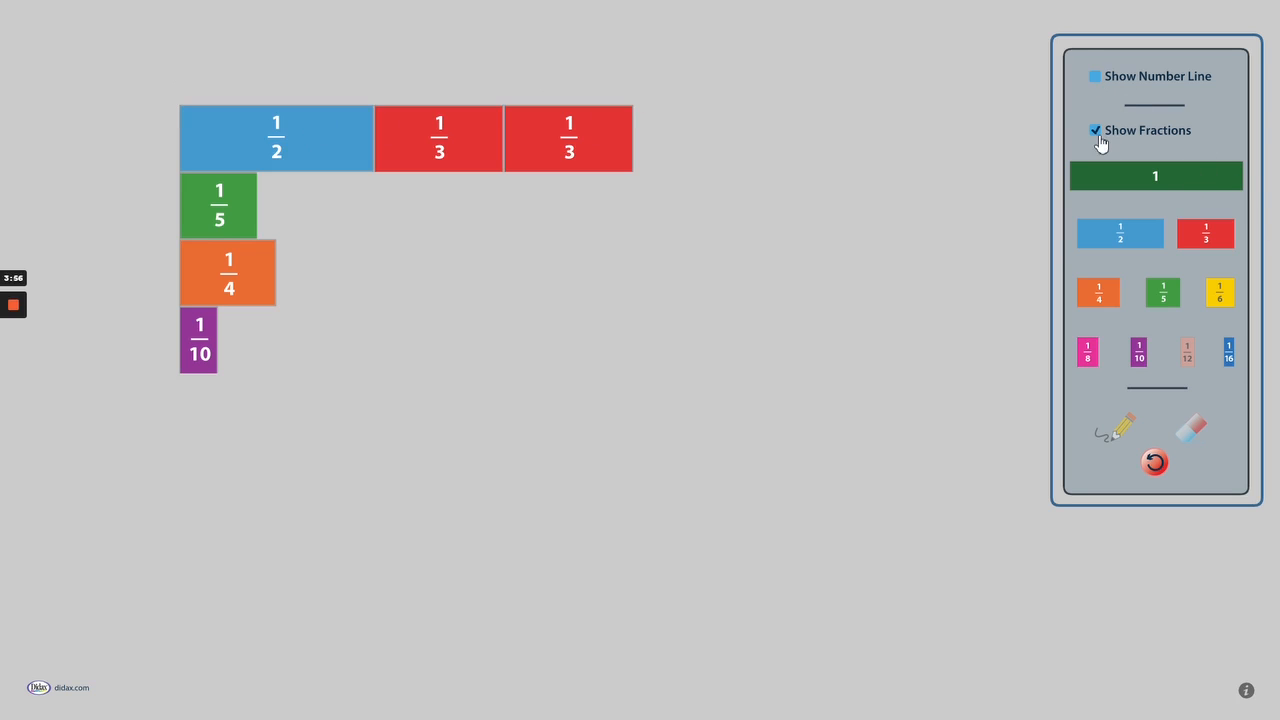
click(1095, 130)
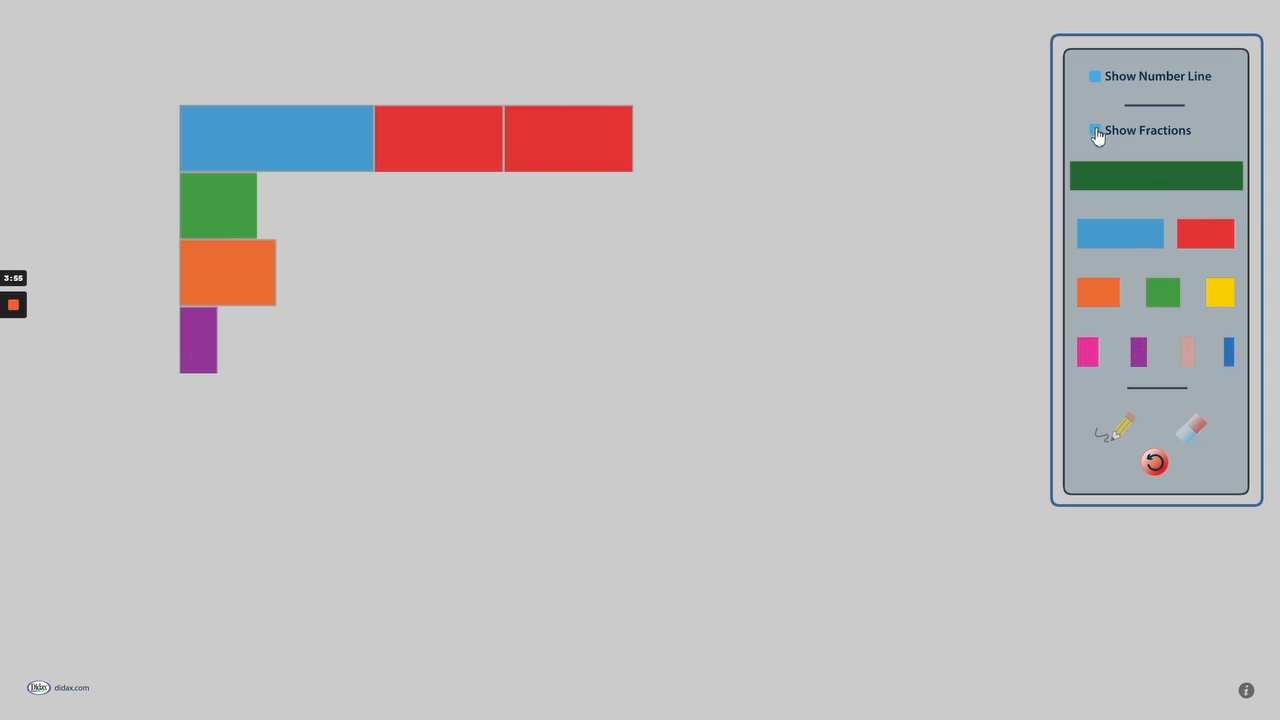
mouse_move(345, 197)
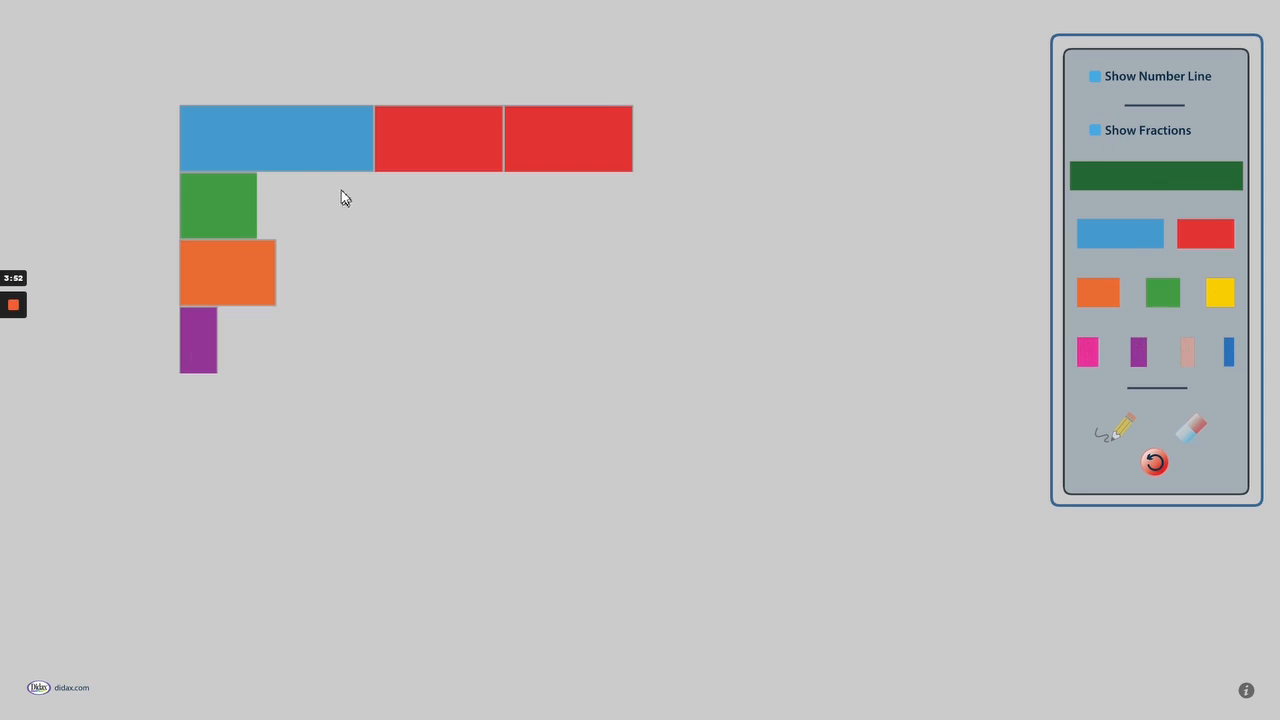
drag(277, 138, 357, 434)
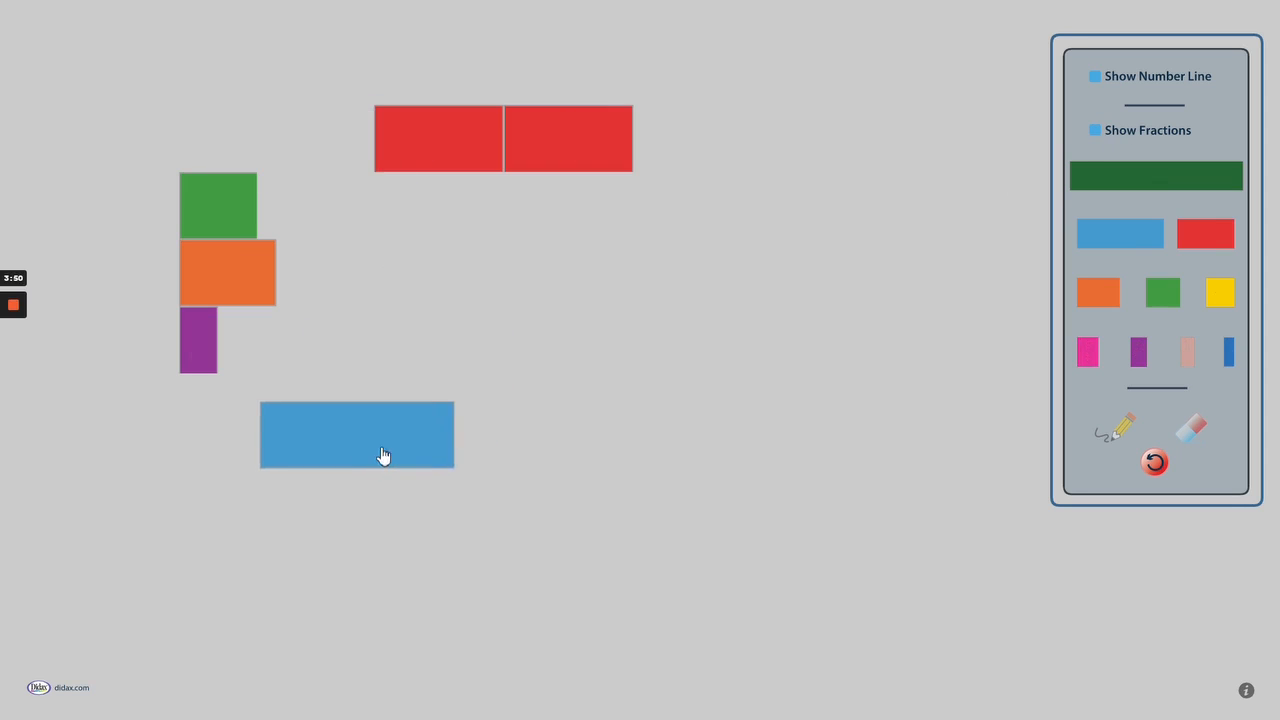
drag(385, 455, 313, 429)
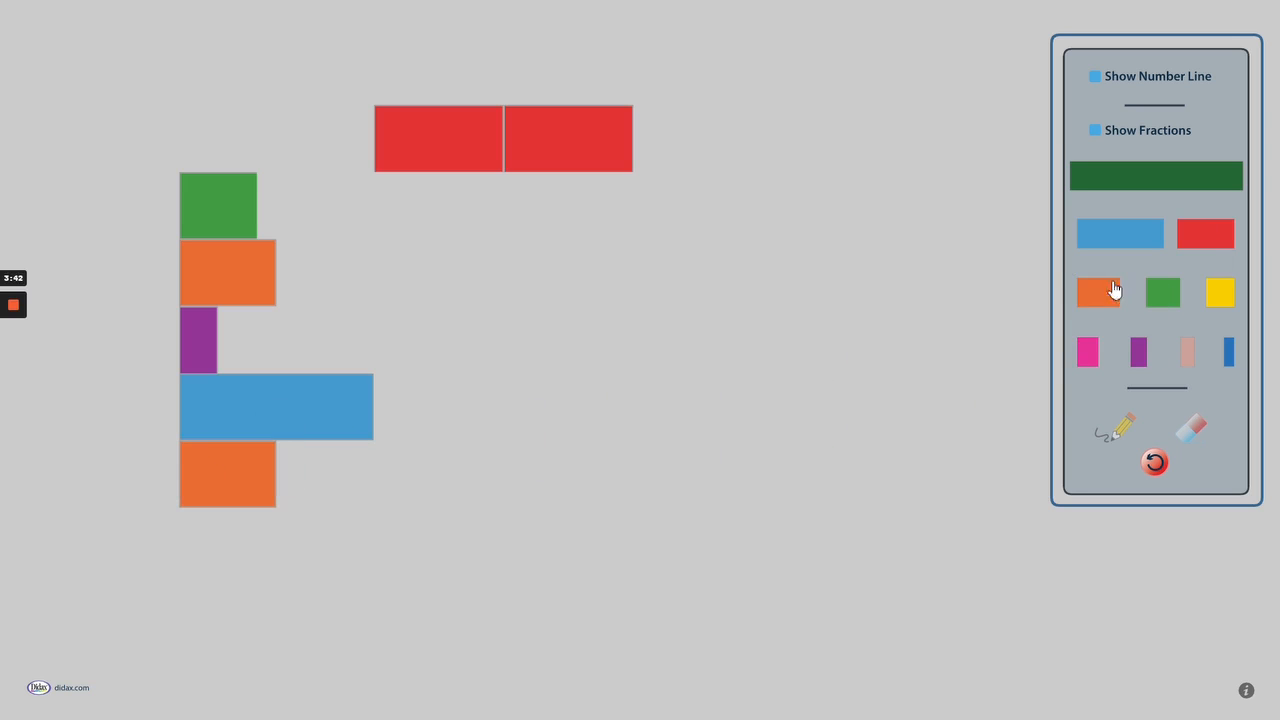
drag(1098, 291, 324, 474)
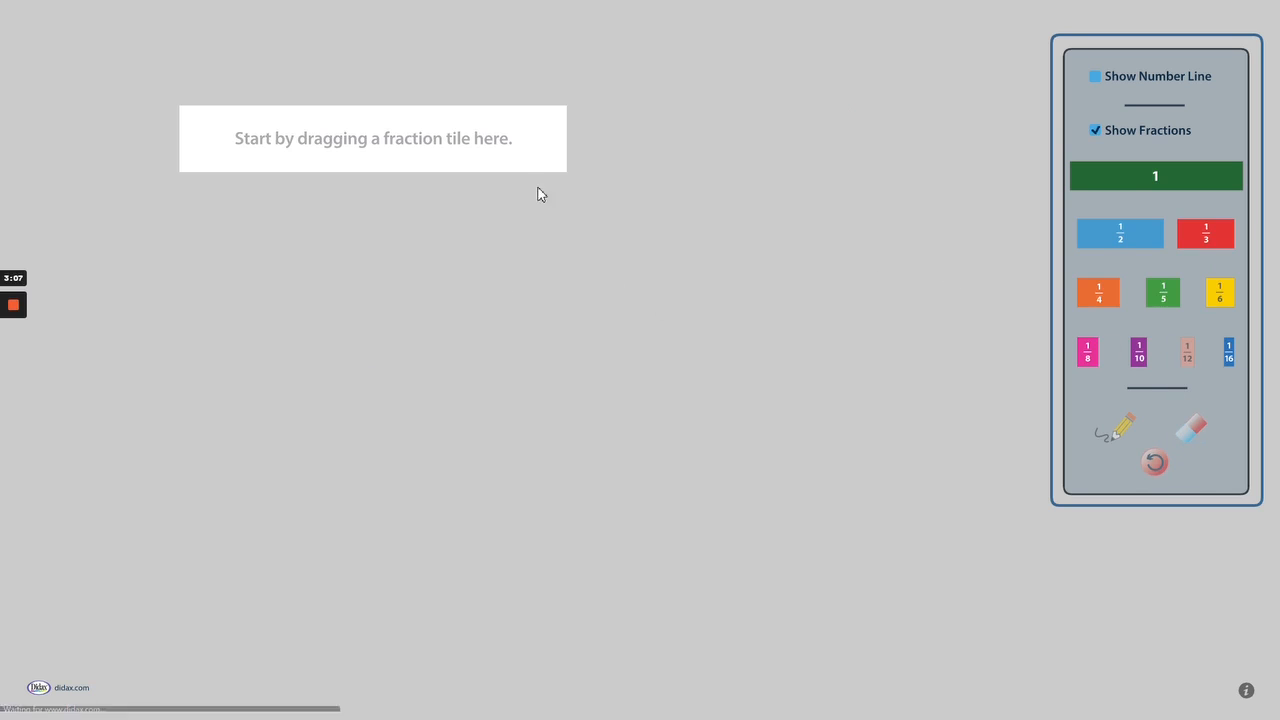
mouse_move(843, 203)
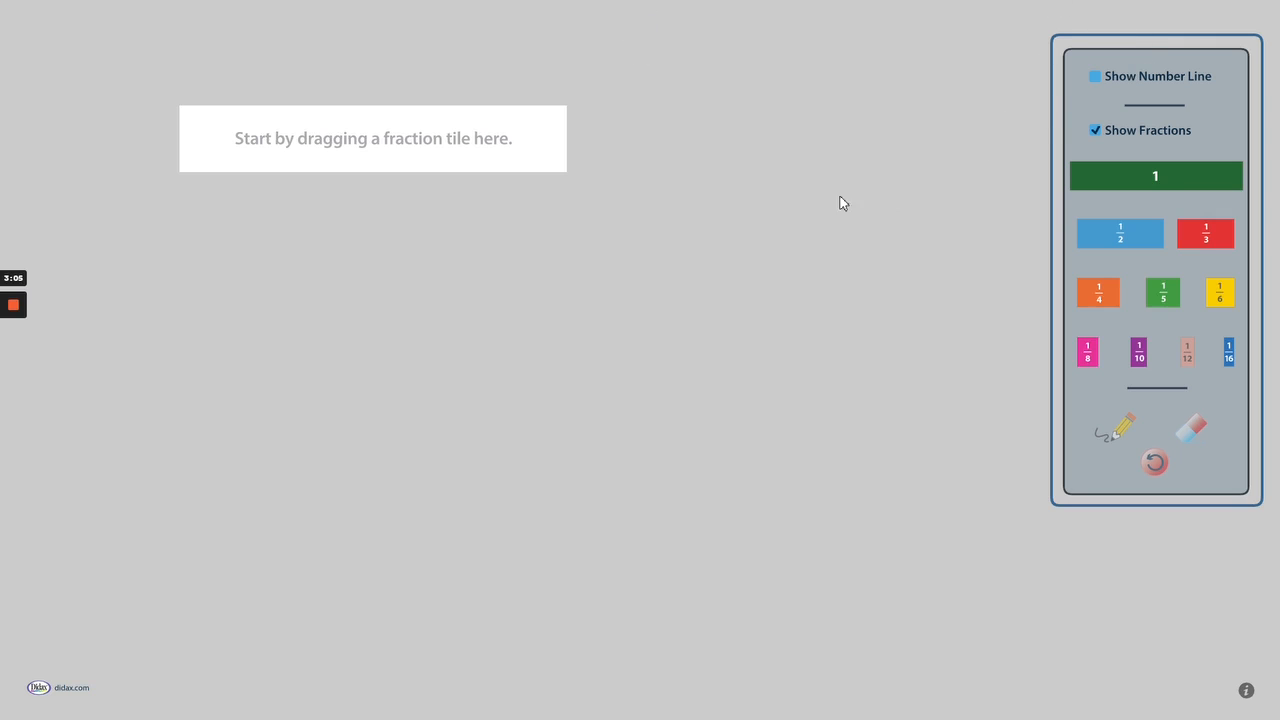